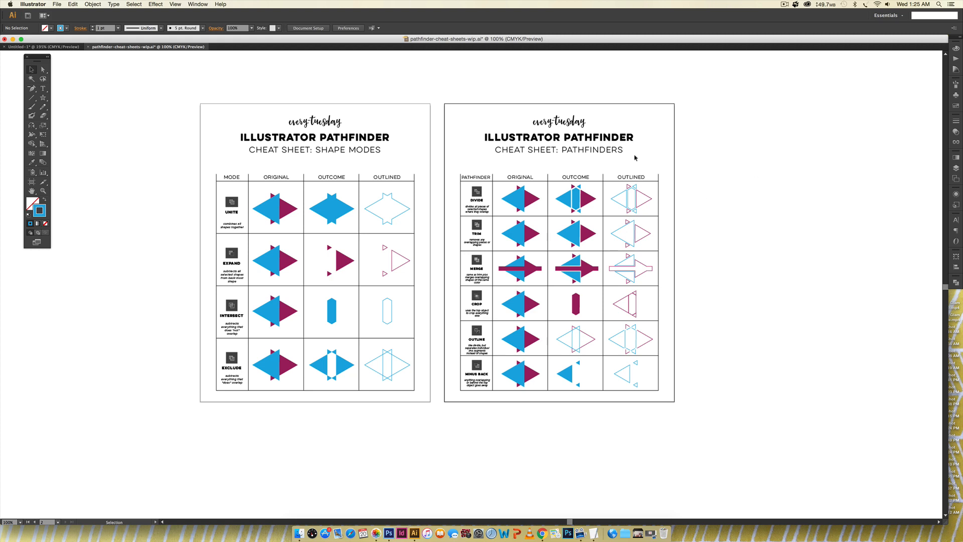
{"action": "mouse_move", "coordinate": [521, 81]}
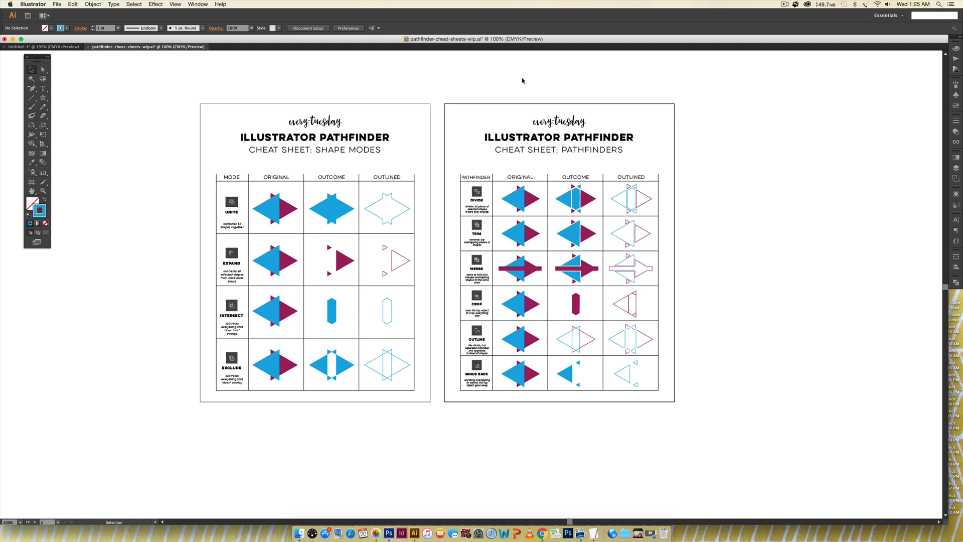
{"action": "mouse_move", "coordinate": [347, 75]}
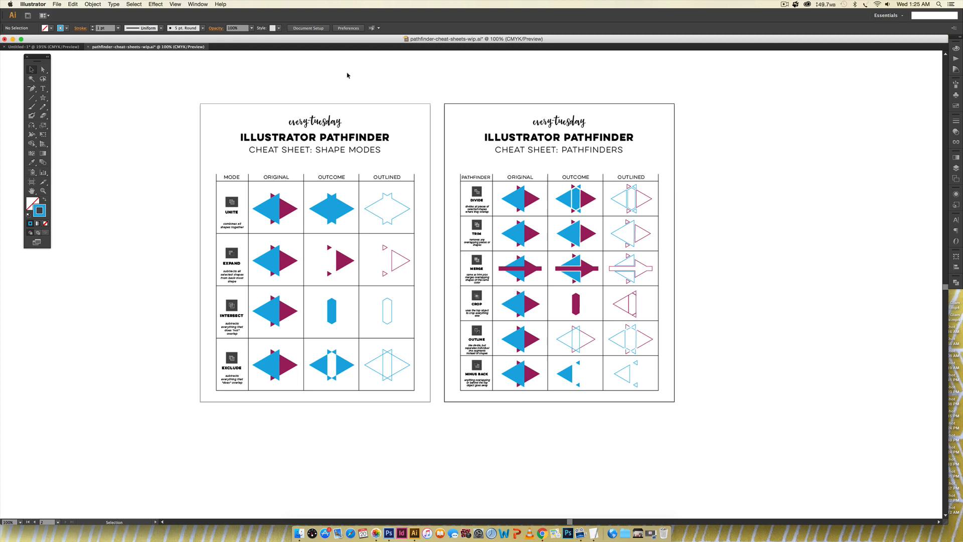
{"action": "mouse_move", "coordinate": [595, 91]}
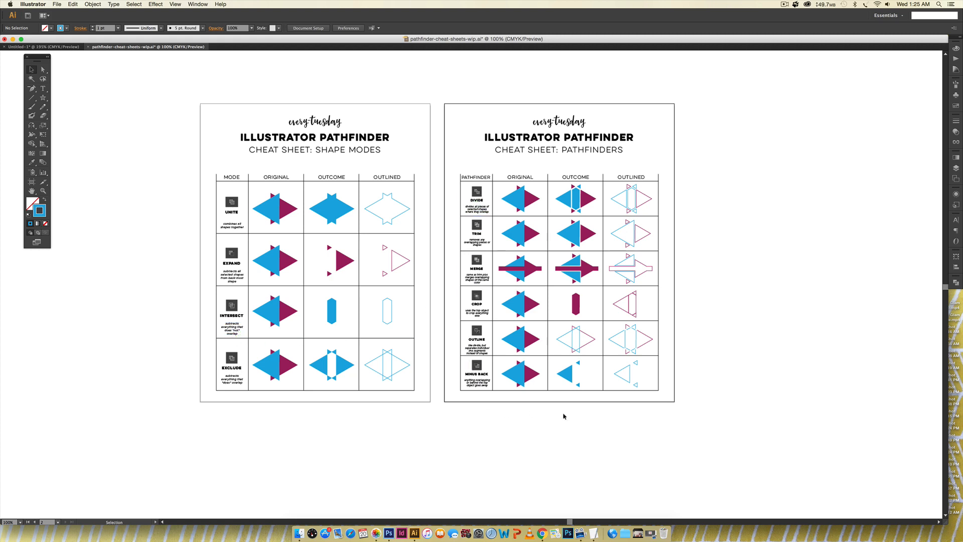
{"action": "mouse_move", "coordinate": [562, 416]}
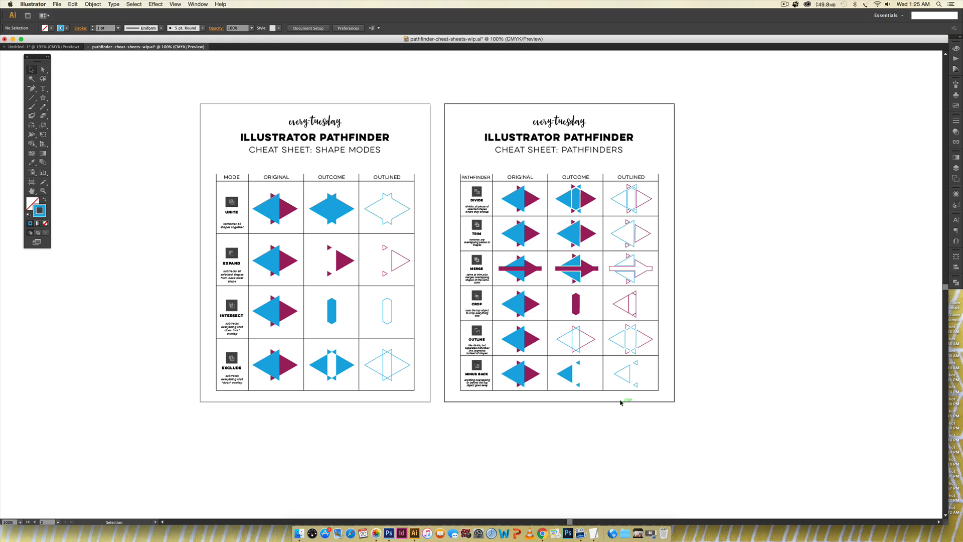
{"action": "mouse_move", "coordinate": [631, 397]}
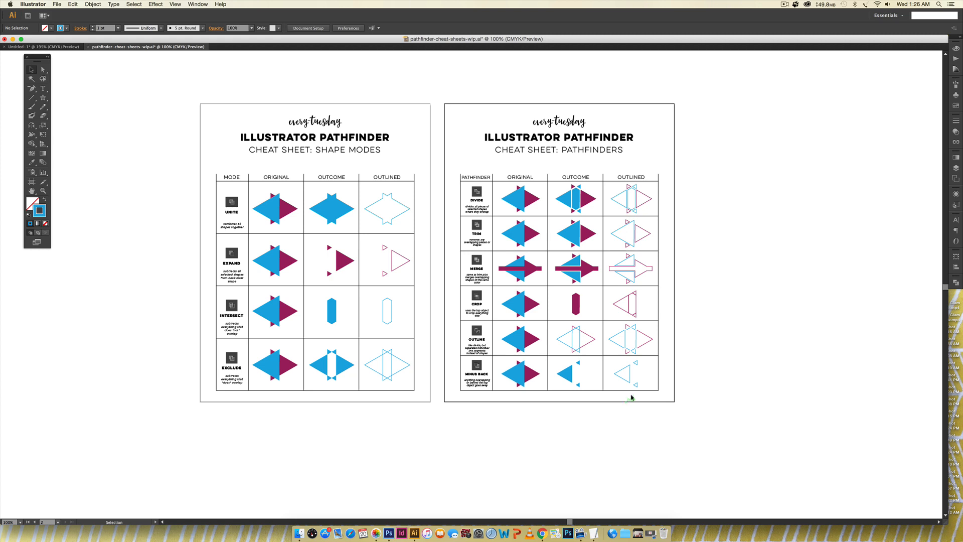
{"action": "mouse_move", "coordinate": [762, 256]}
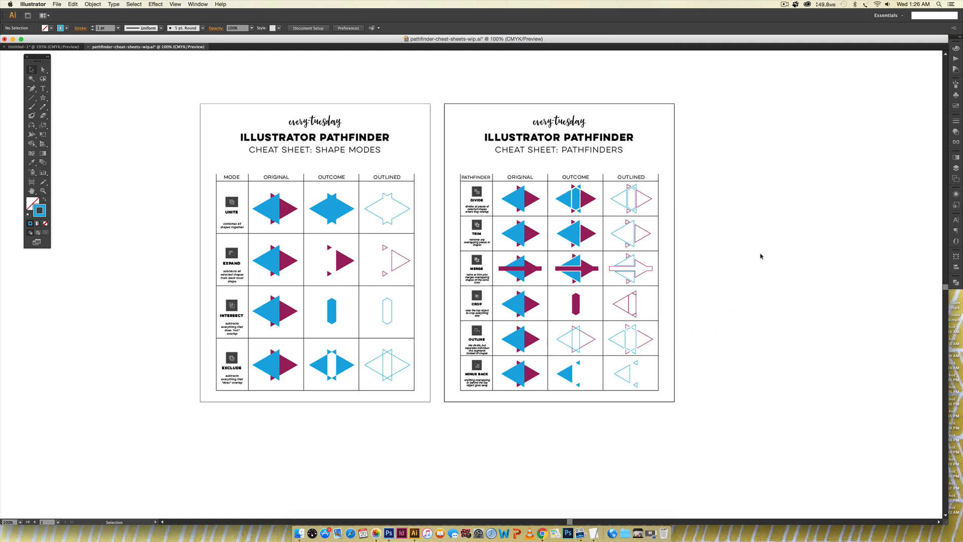
{"action": "mouse_move", "coordinate": [194, 7]}
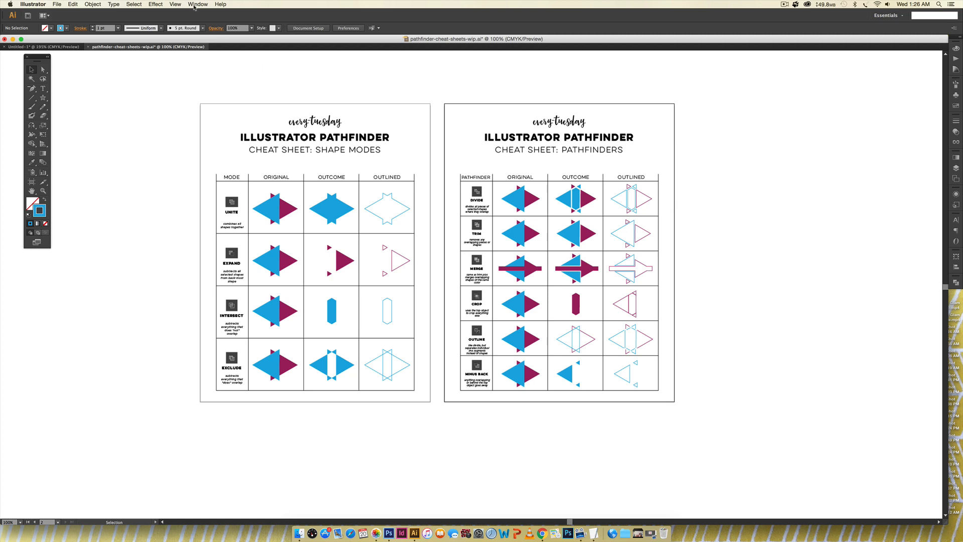
Show the Pathfinder panel from the Window menu
{"action": "left_click", "coordinate": [198, 4]}
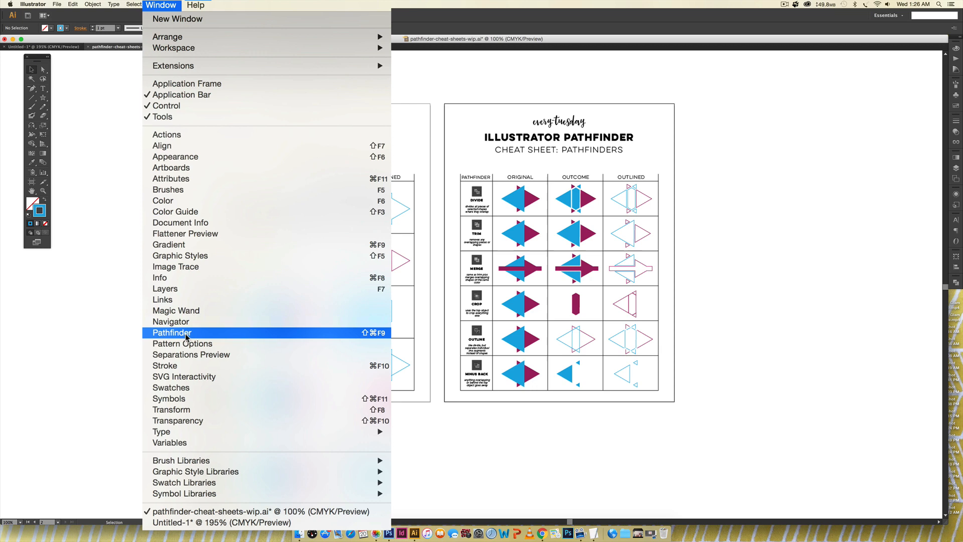
{"action": "left_click", "coordinate": [172, 332]}
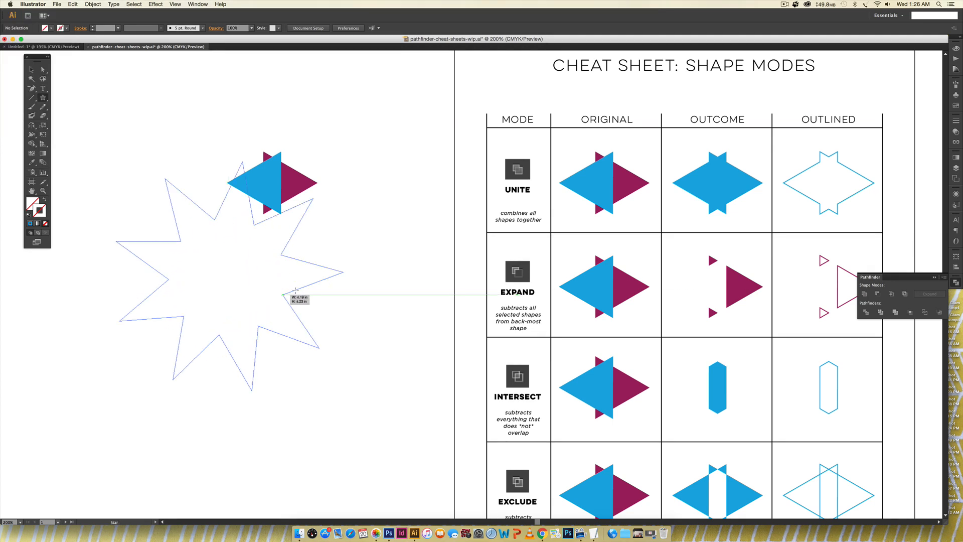
Drag out a small star shape beside the overlapping triangles
{"action": "left_click_drag", "start_coordinate": [298, 299], "coordinate": [301, 281]}
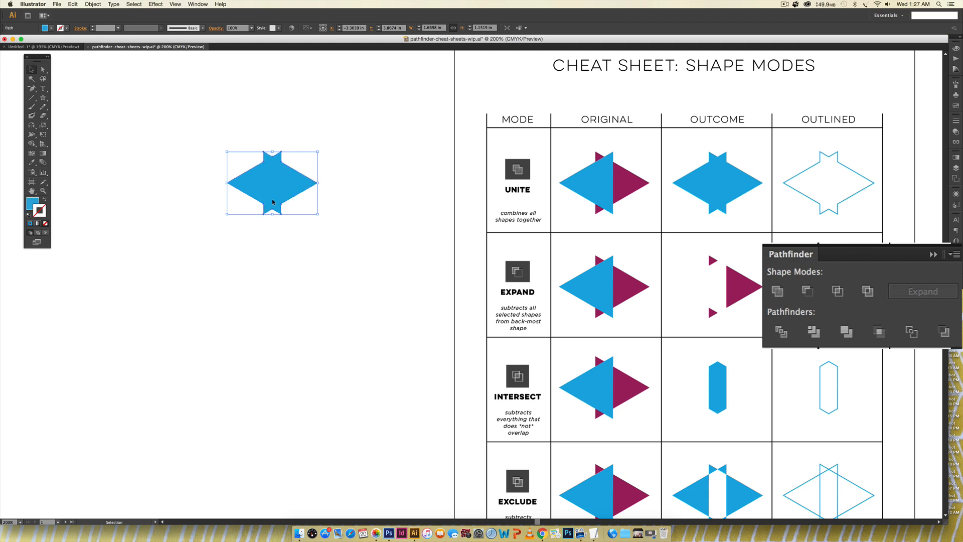
{"action": "mouse_move", "coordinate": [379, 185]}
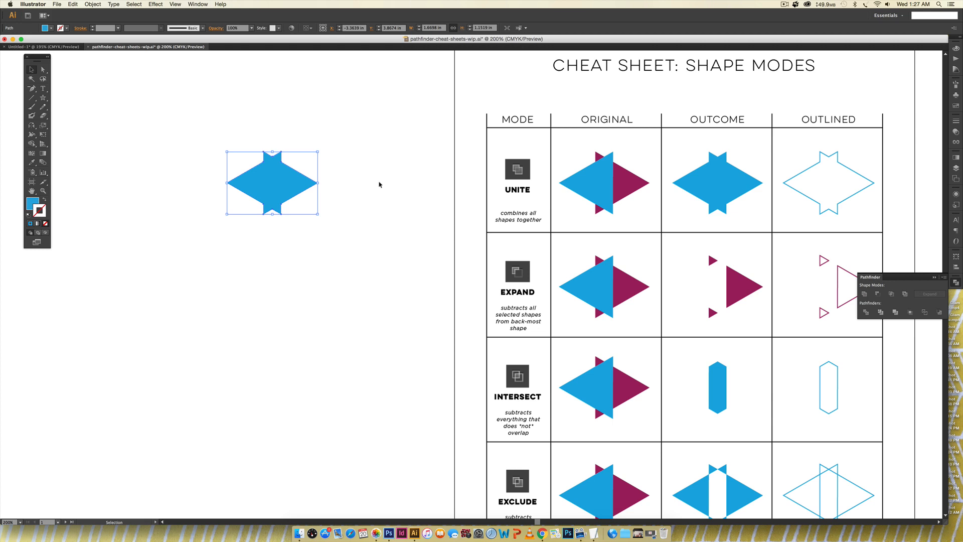
{"action": "mouse_move", "coordinate": [252, 178]}
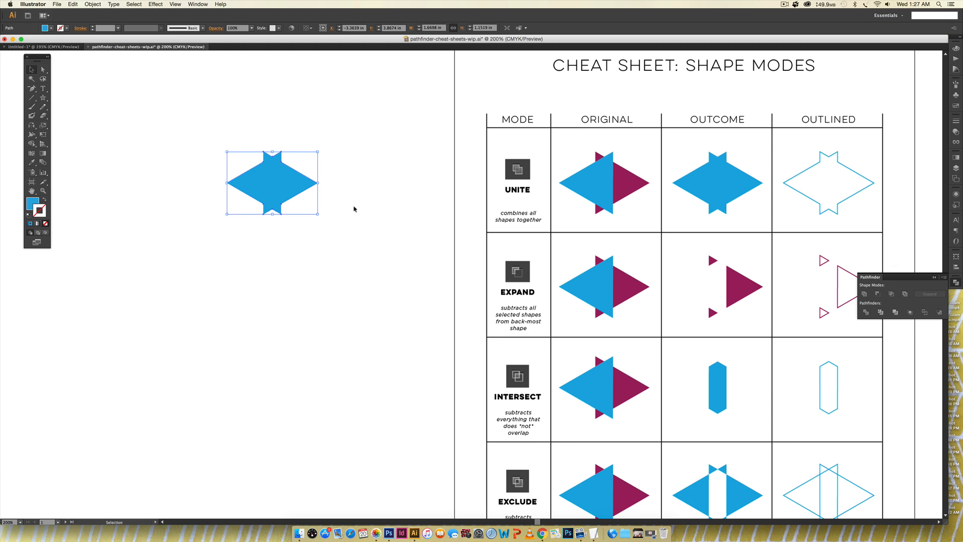
{"action": "mouse_move", "coordinate": [379, 141]}
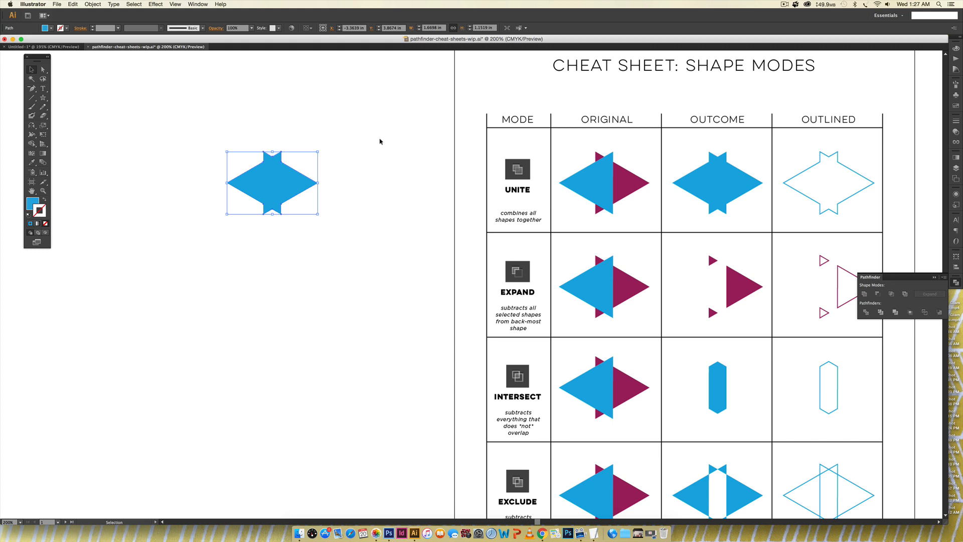
{"action": "mouse_move", "coordinate": [323, 187]}
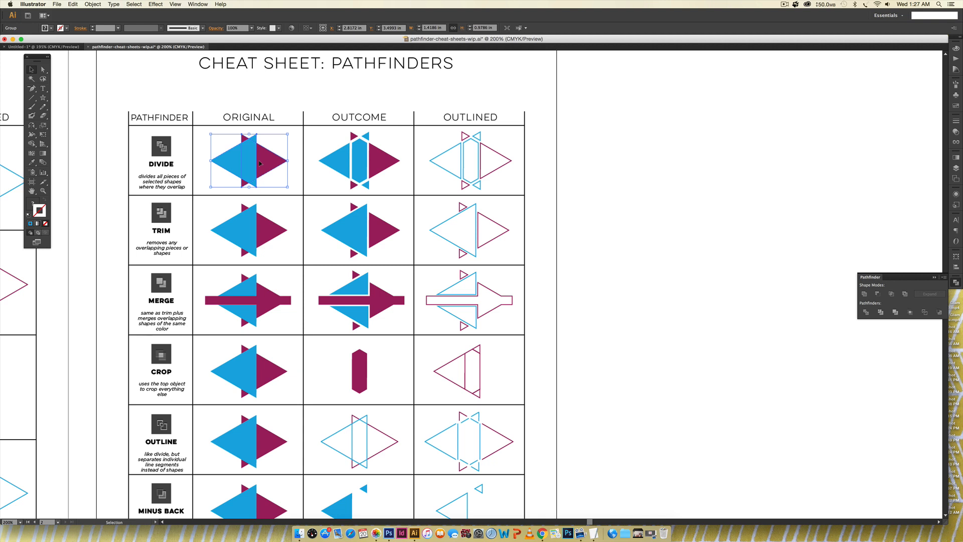
Drag the Divide row's original grouped triangles off the artboard to the right
{"action": "left_click_drag", "start_coordinate": [249, 161], "coordinate": [648, 161]}
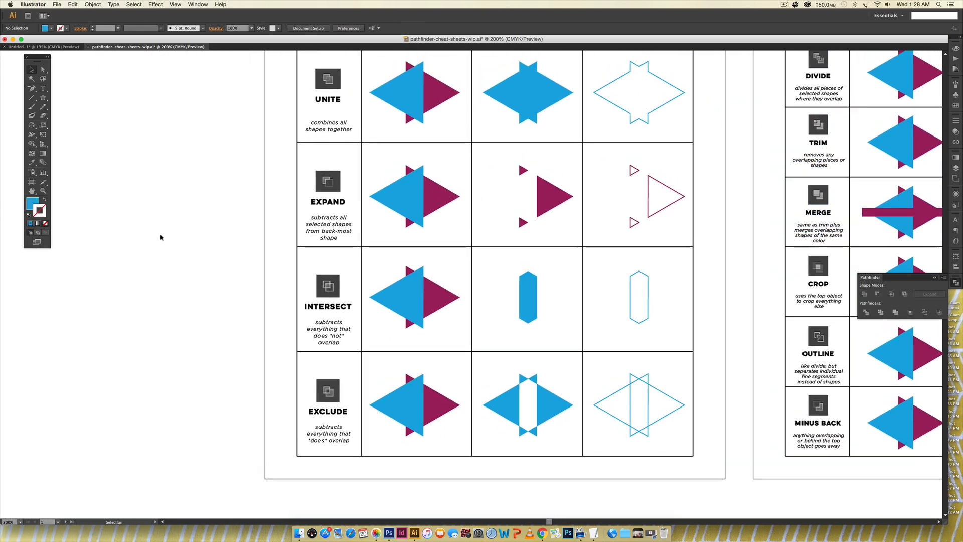
{"action": "scroll", "scroll_direction": "down", "scroll_amount": 3}
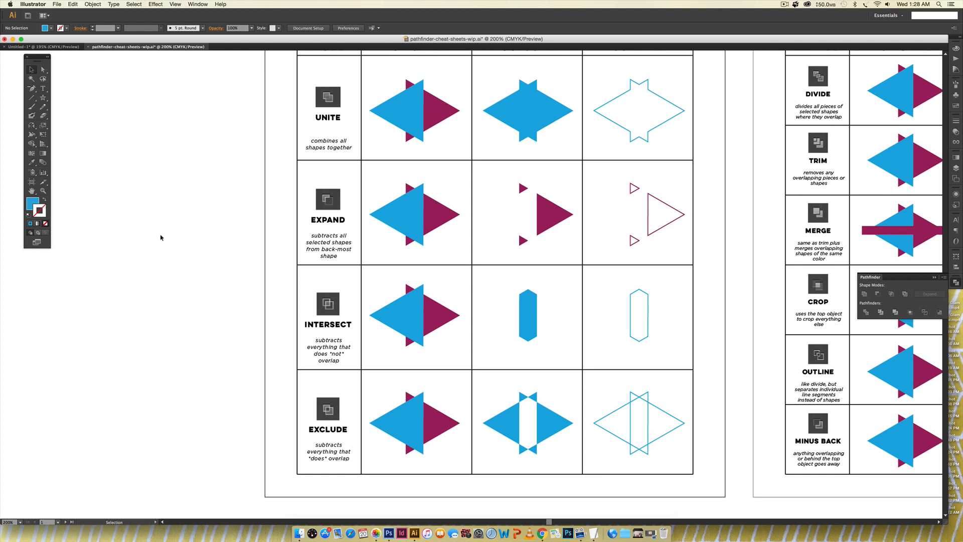
{"action": "mouse_move", "coordinate": [171, 232]}
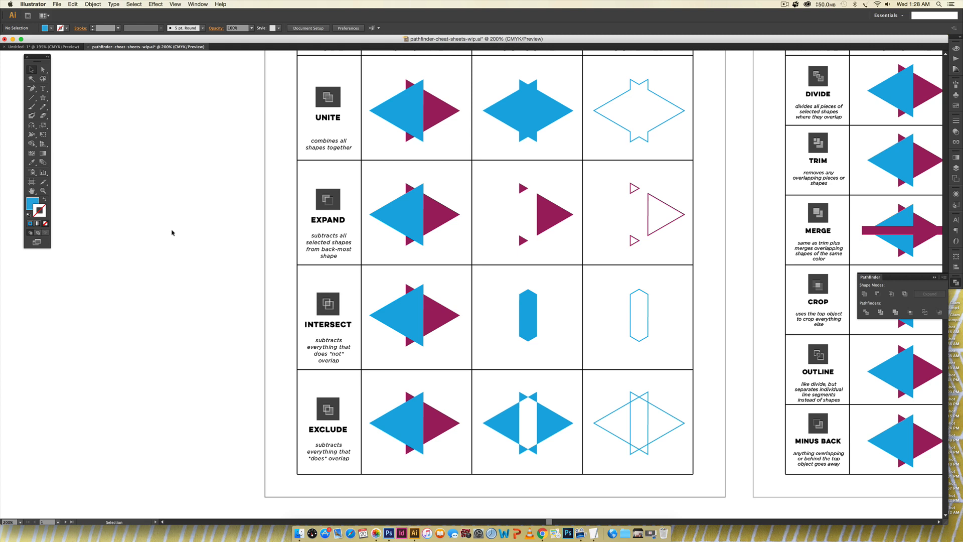
{"action": "mouse_move", "coordinate": [188, 232]}
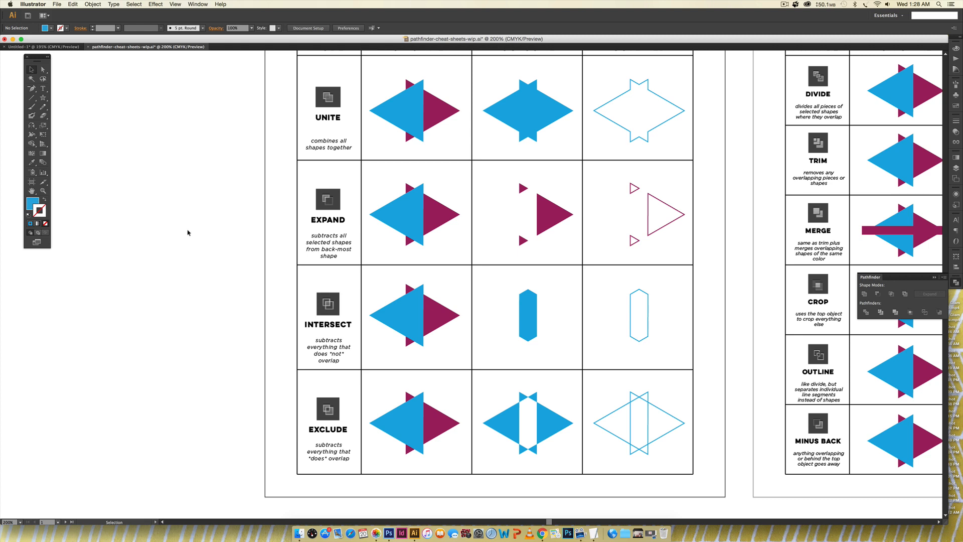
{"action": "mouse_move", "coordinate": [302, 209]}
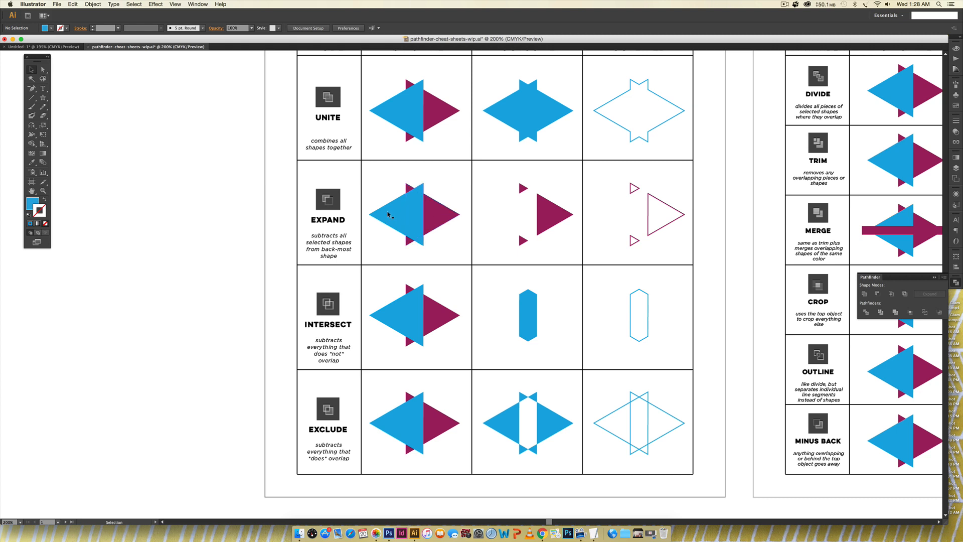
{"action": "mouse_move", "coordinate": [411, 203]}
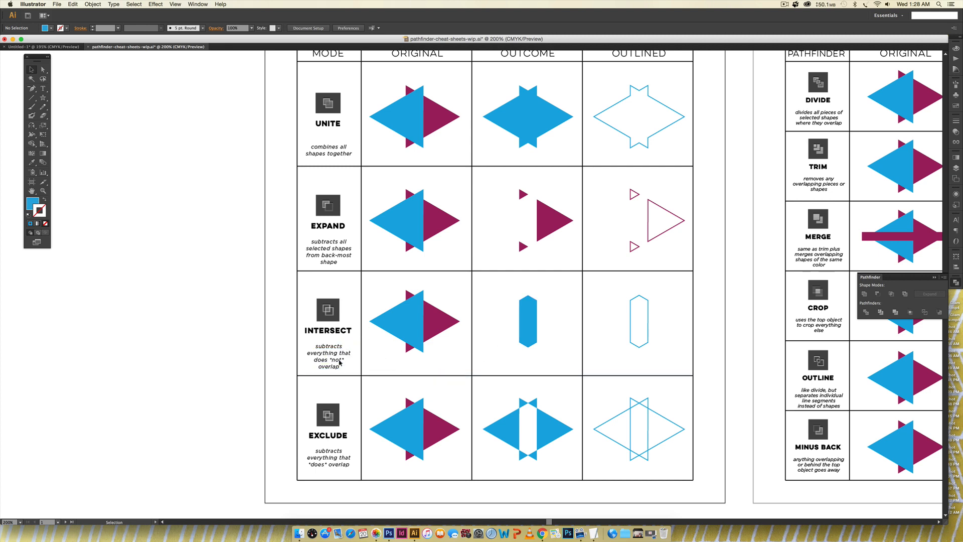
{"action": "mouse_move", "coordinate": [414, 291]}
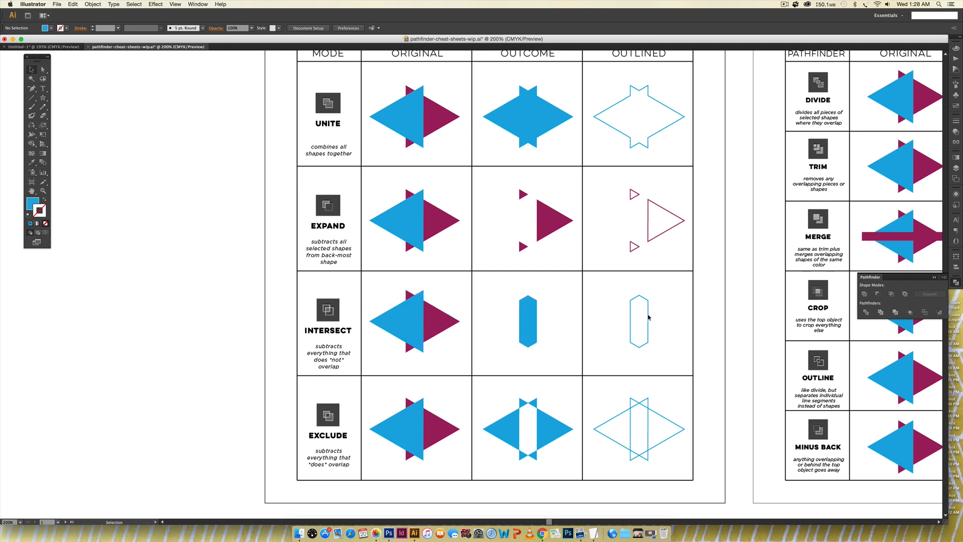
{"action": "scroll", "scroll_direction": "down", "scroll_amount": 3}
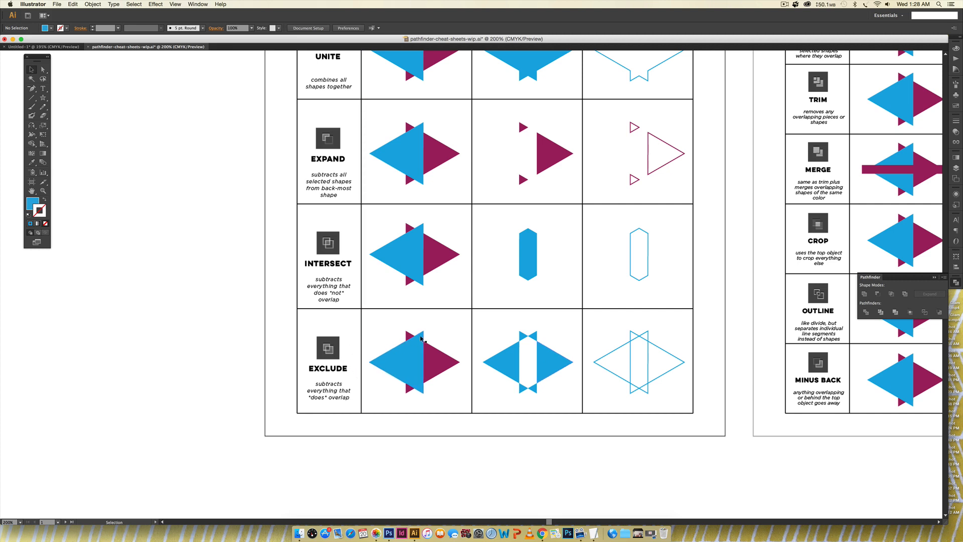
{"action": "mouse_move", "coordinate": [523, 360]}
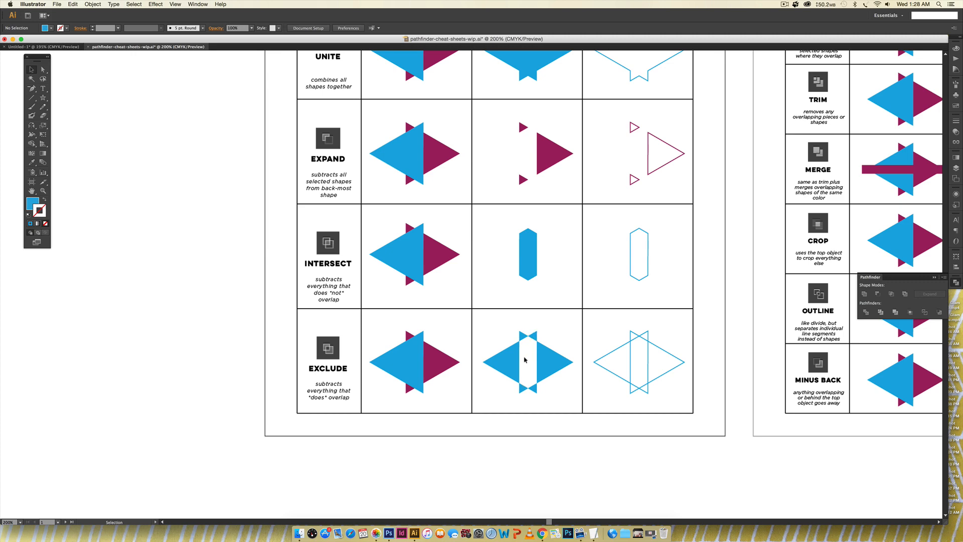
{"action": "mouse_move", "coordinate": [488, 391]}
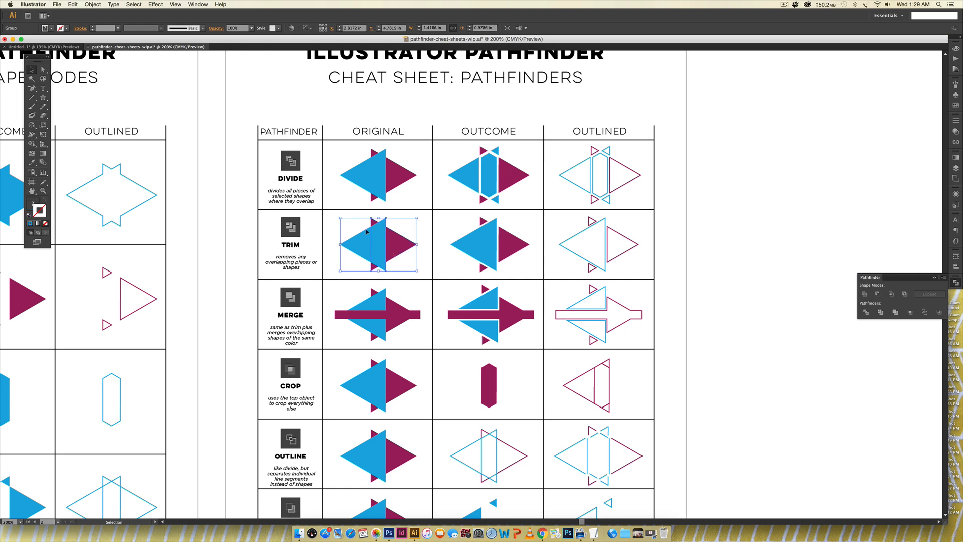
Copy the Trim triangles right of the sheet, ungroup them into pieces, then select the leftovers for removal
{"action": "left_click_drag", "start_coordinate": [378, 245], "coordinate": [750, 246]}
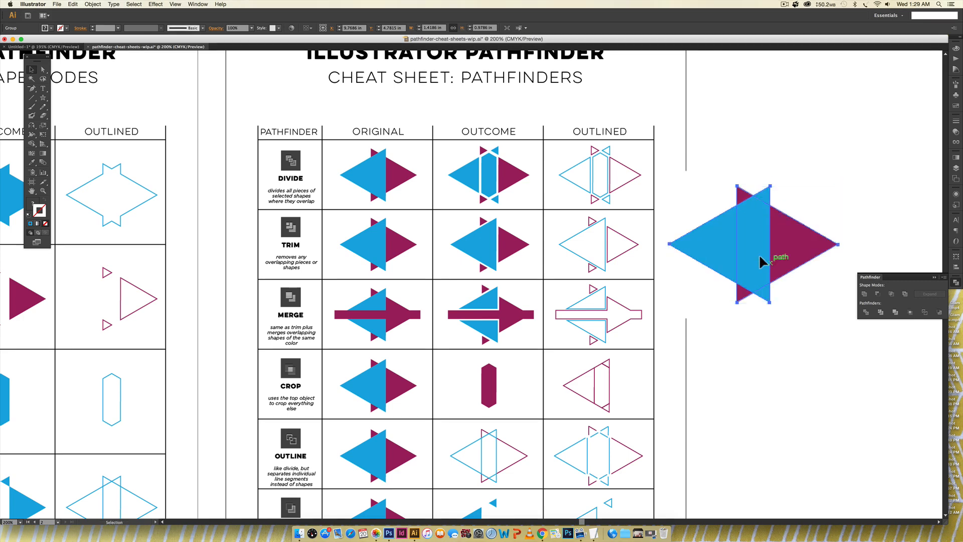
{"action": "key", "text": "cmd+y"}
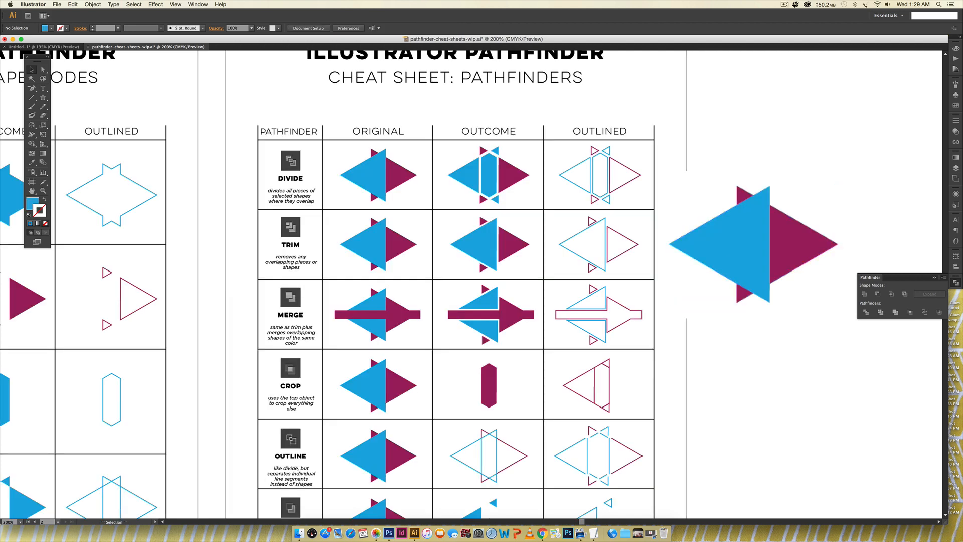
{"action": "left_click", "coordinate": [743, 243]}
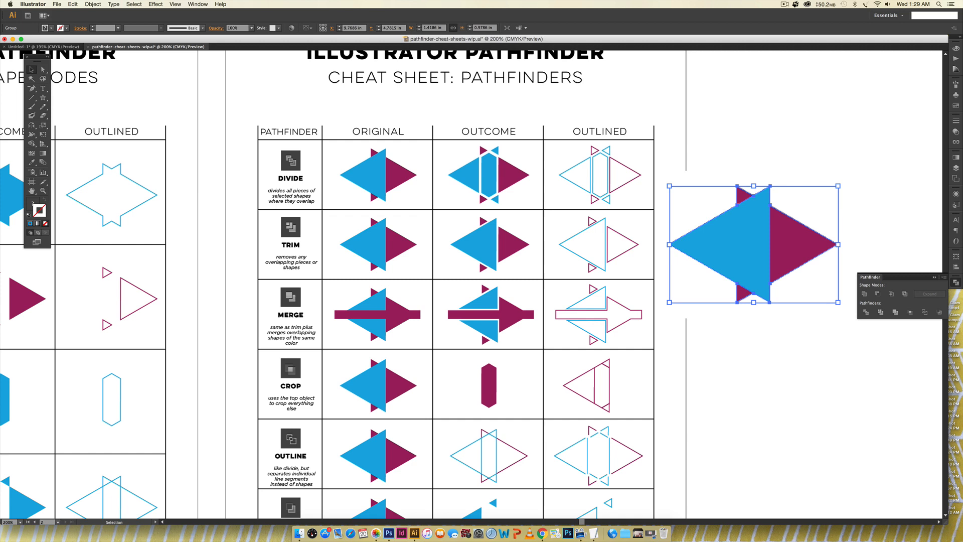
{"action": "key", "text": "cmd+shift+g"}
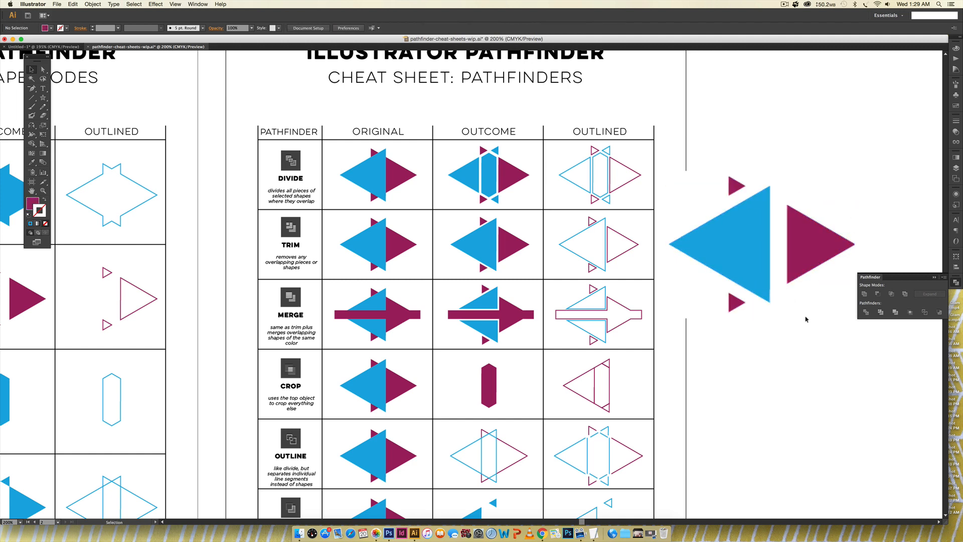
{"action": "mouse_move", "coordinate": [687, 310]}
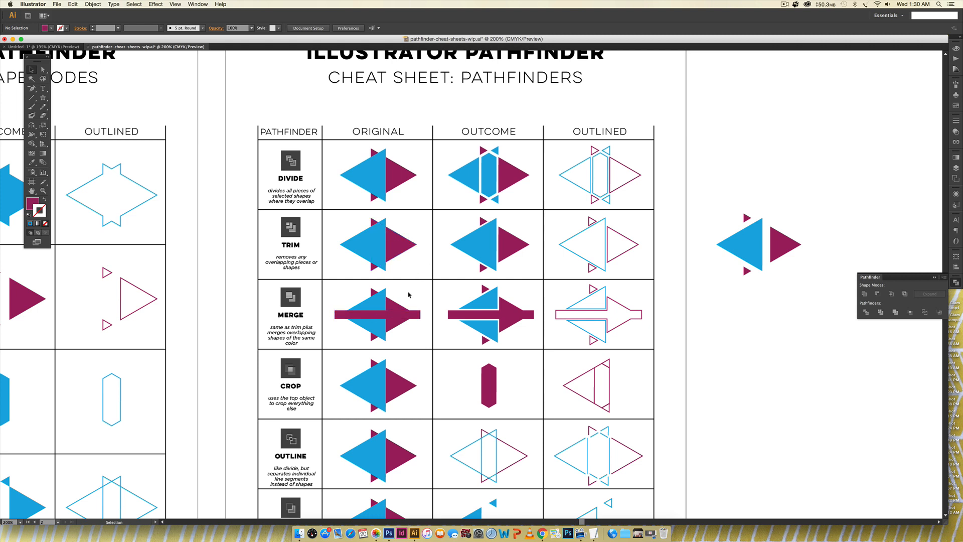
{"action": "mouse_move", "coordinate": [409, 295]}
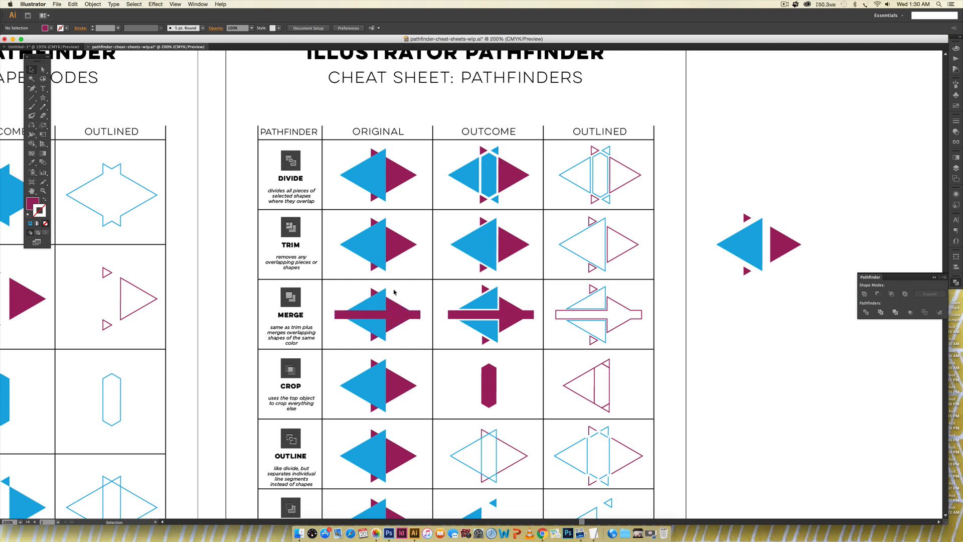
{"action": "mouse_move", "coordinate": [421, 307]}
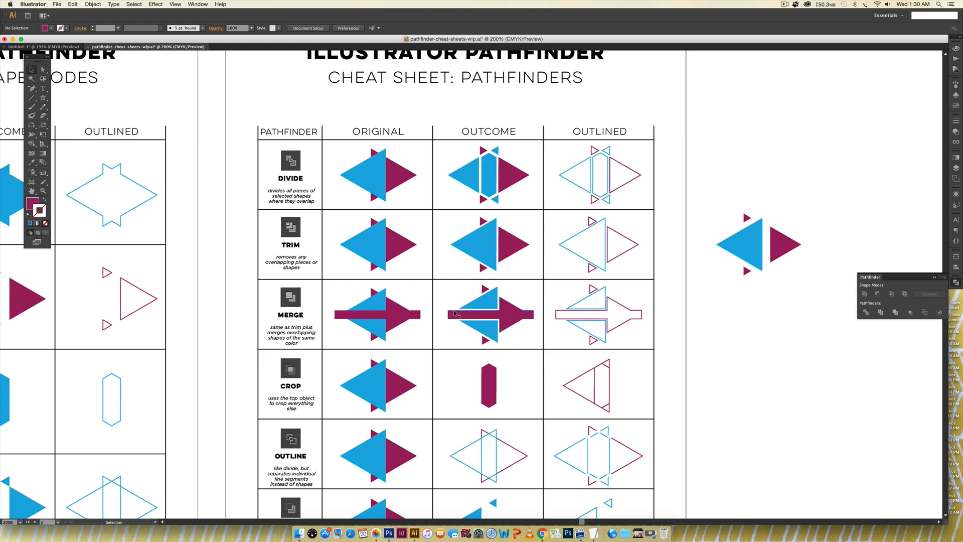
{"action": "left_click", "coordinate": [758, 243]}
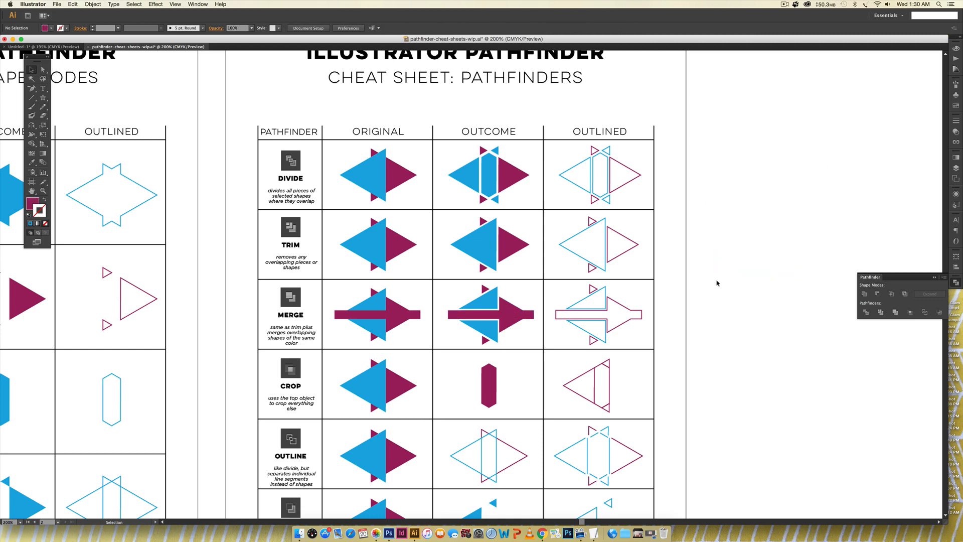
{"action": "scroll", "scroll_direction": "down", "scroll_amount": 3}
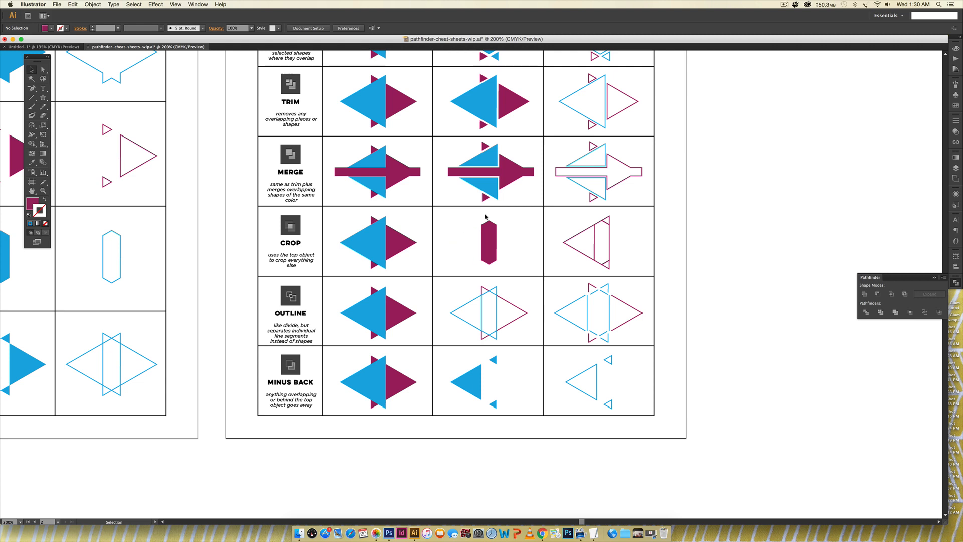
{"action": "mouse_move", "coordinate": [476, 233]}
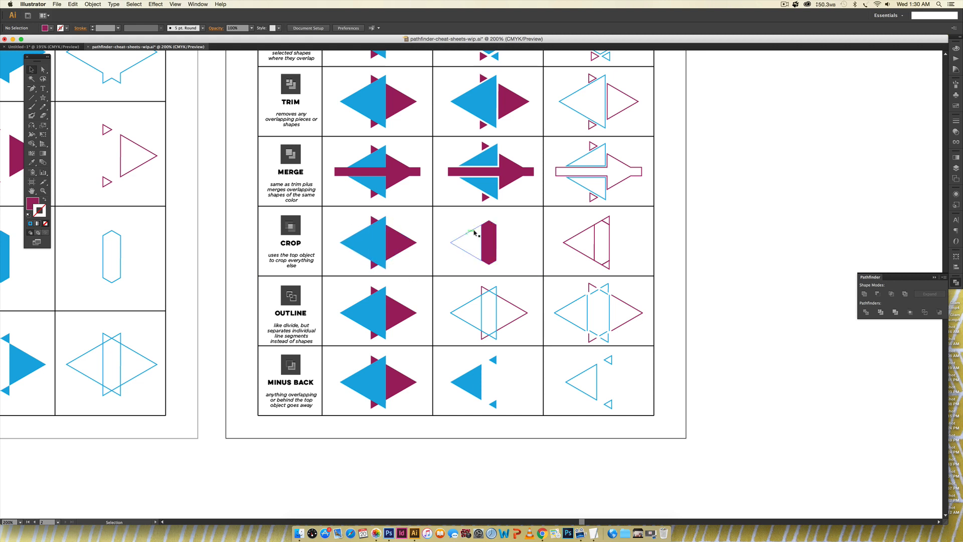
{"action": "scroll", "scroll_direction": "down", "scroll_amount": 3}
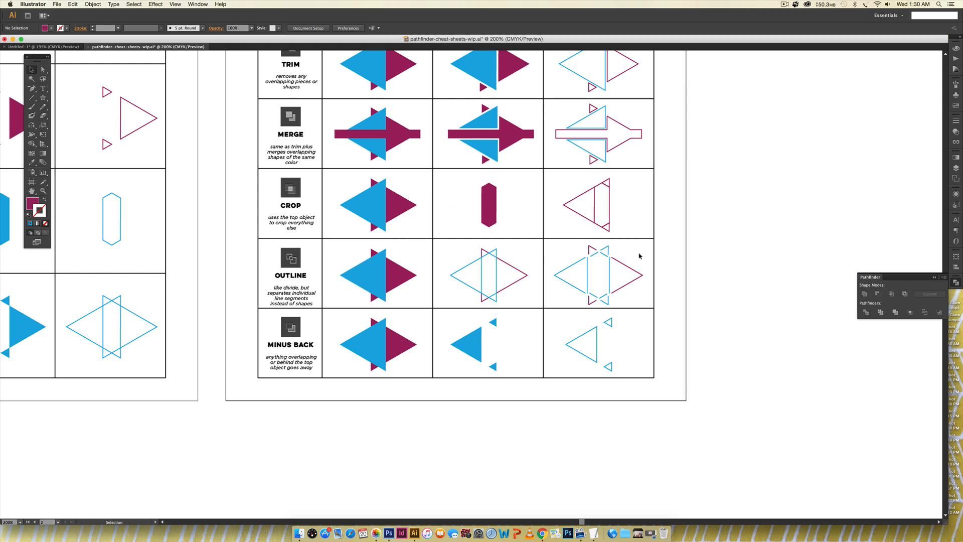
{"action": "mouse_move", "coordinate": [691, 264]}
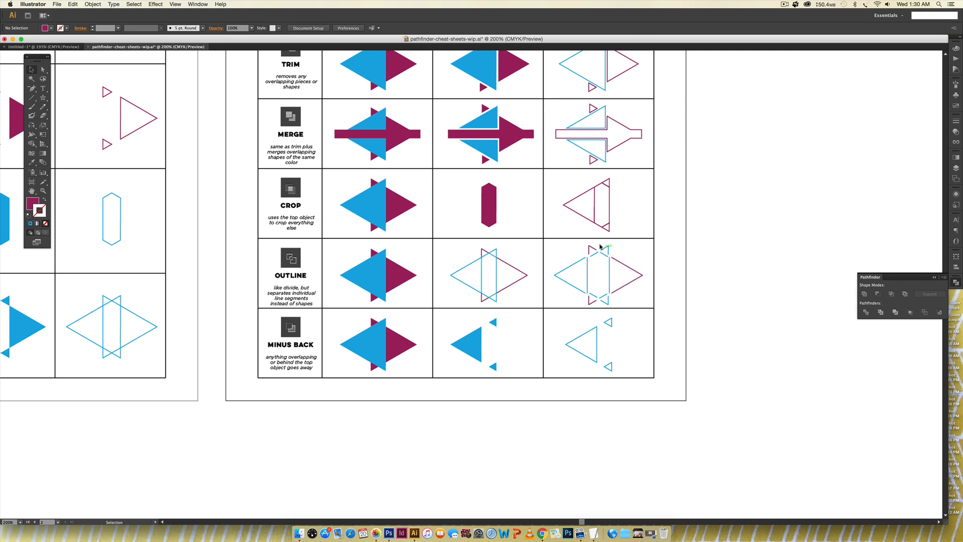
{"action": "mouse_move", "coordinate": [639, 278]}
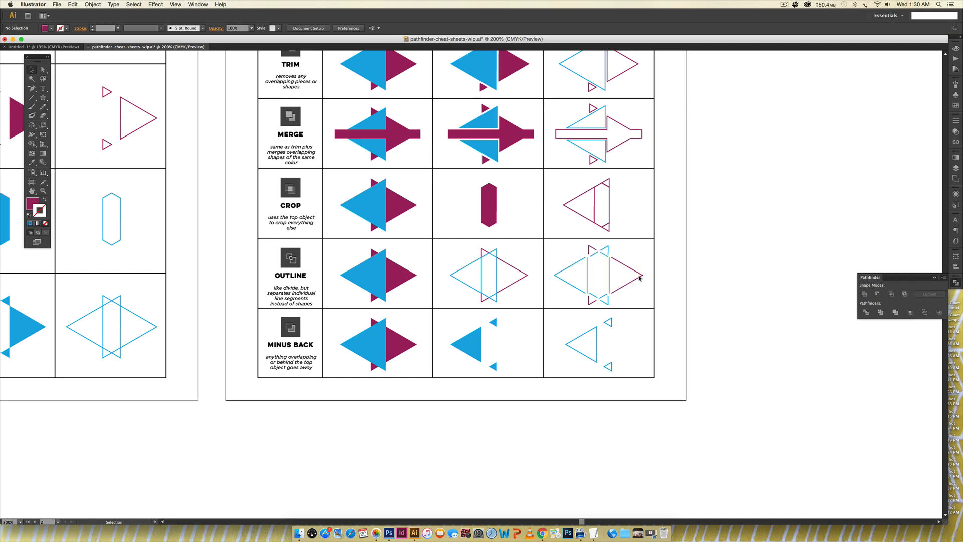
{"action": "scroll", "scroll_direction": "down", "scroll_amount": 3}
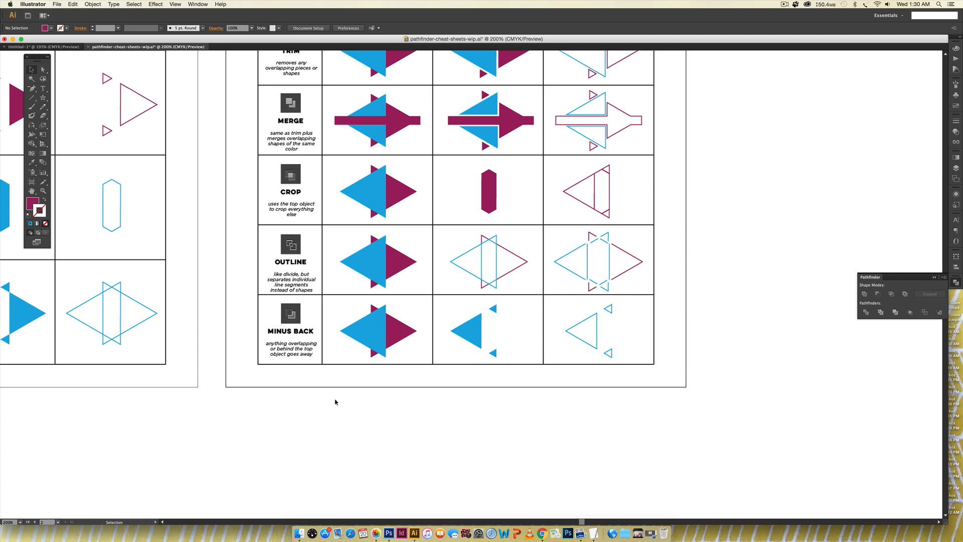